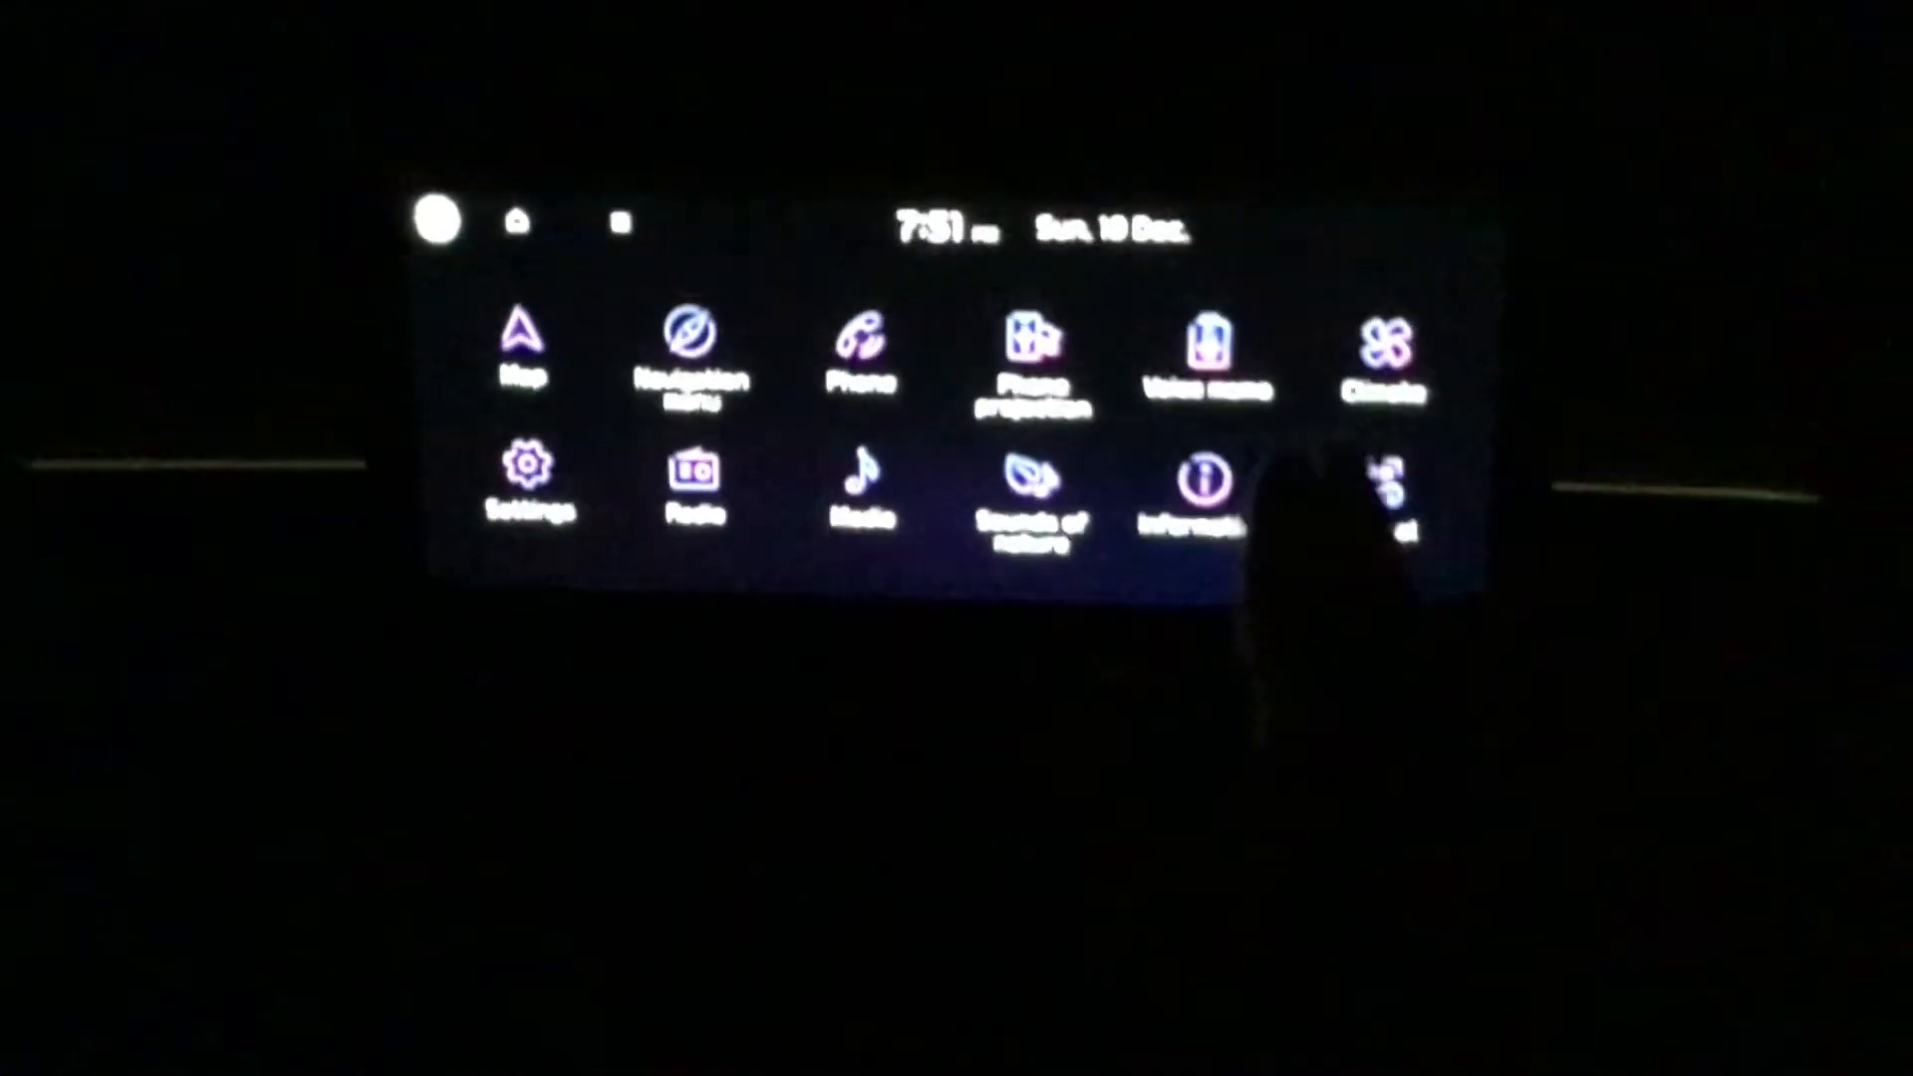
Step: Enter the Settings screen showing Profile, Vehicle, Display, General, Sound and Navigation categories
left_click(526, 476)
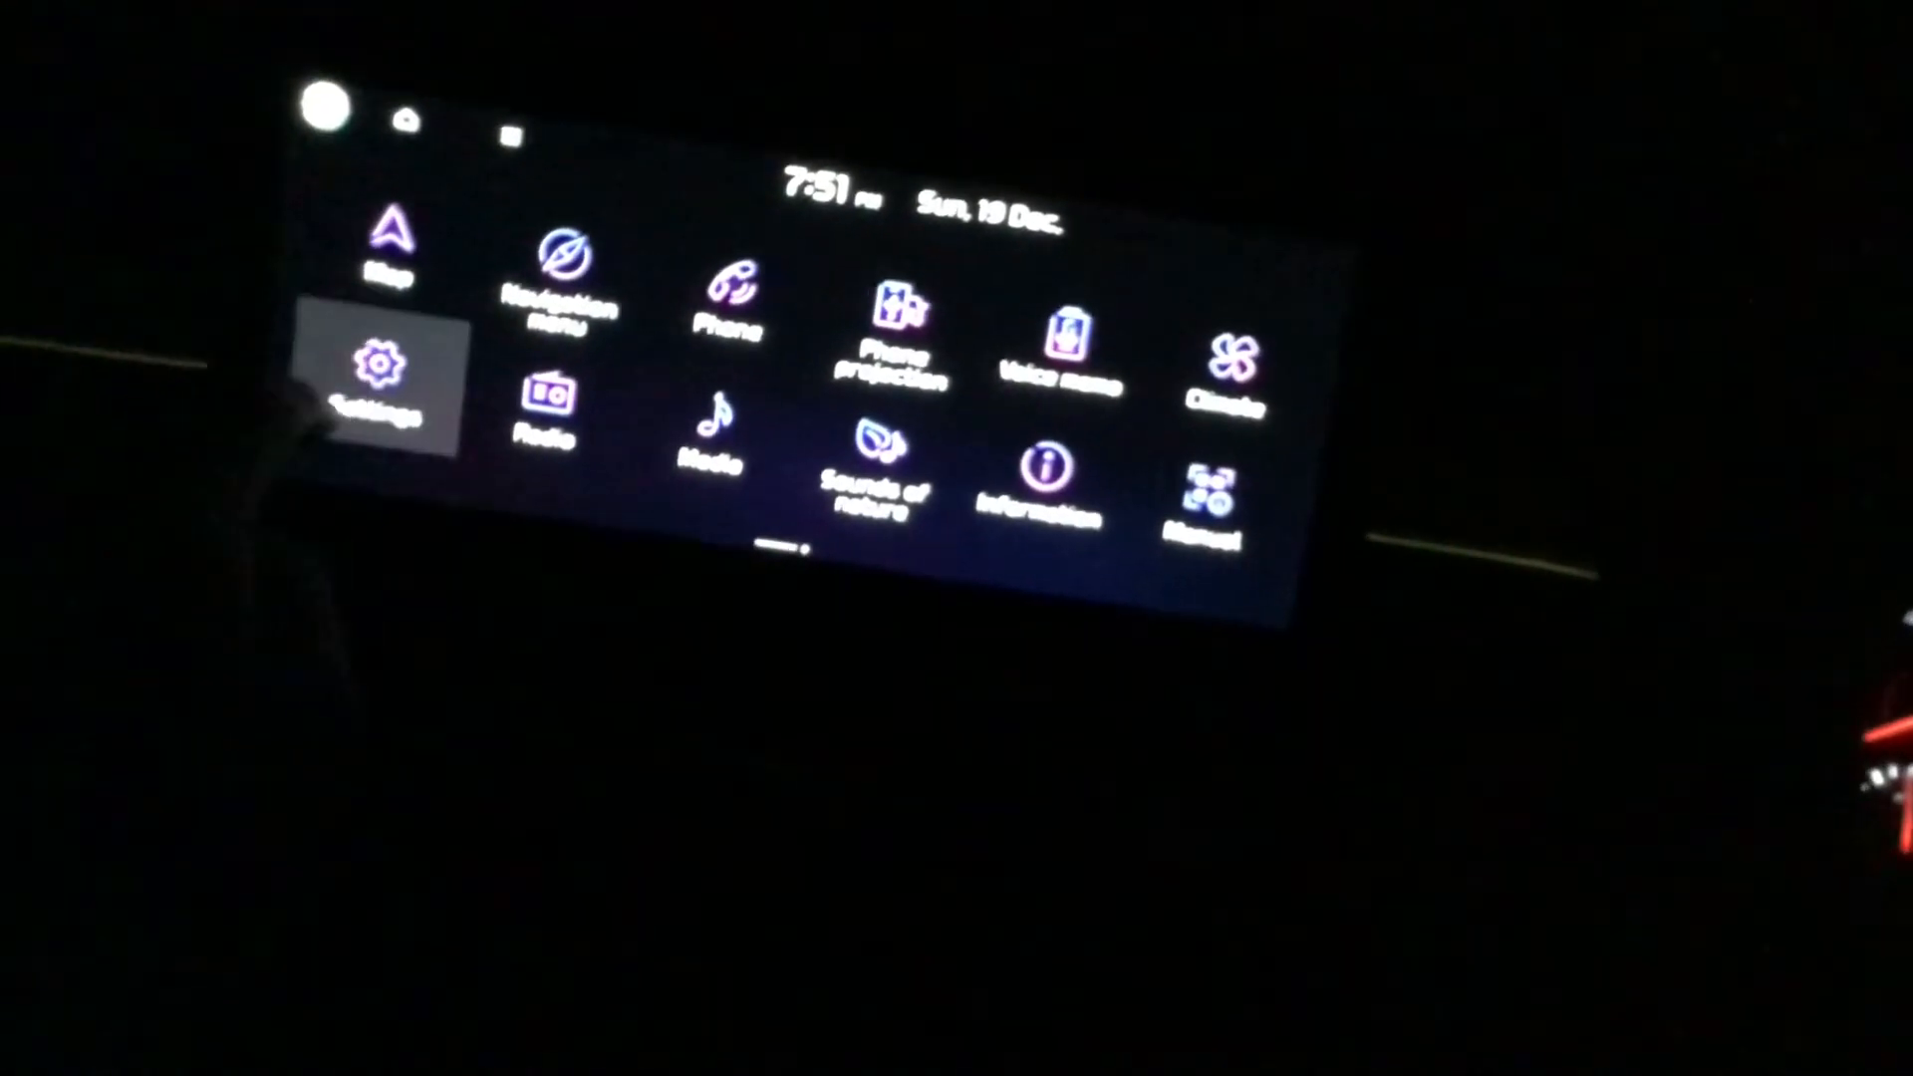
left_click(384, 373)
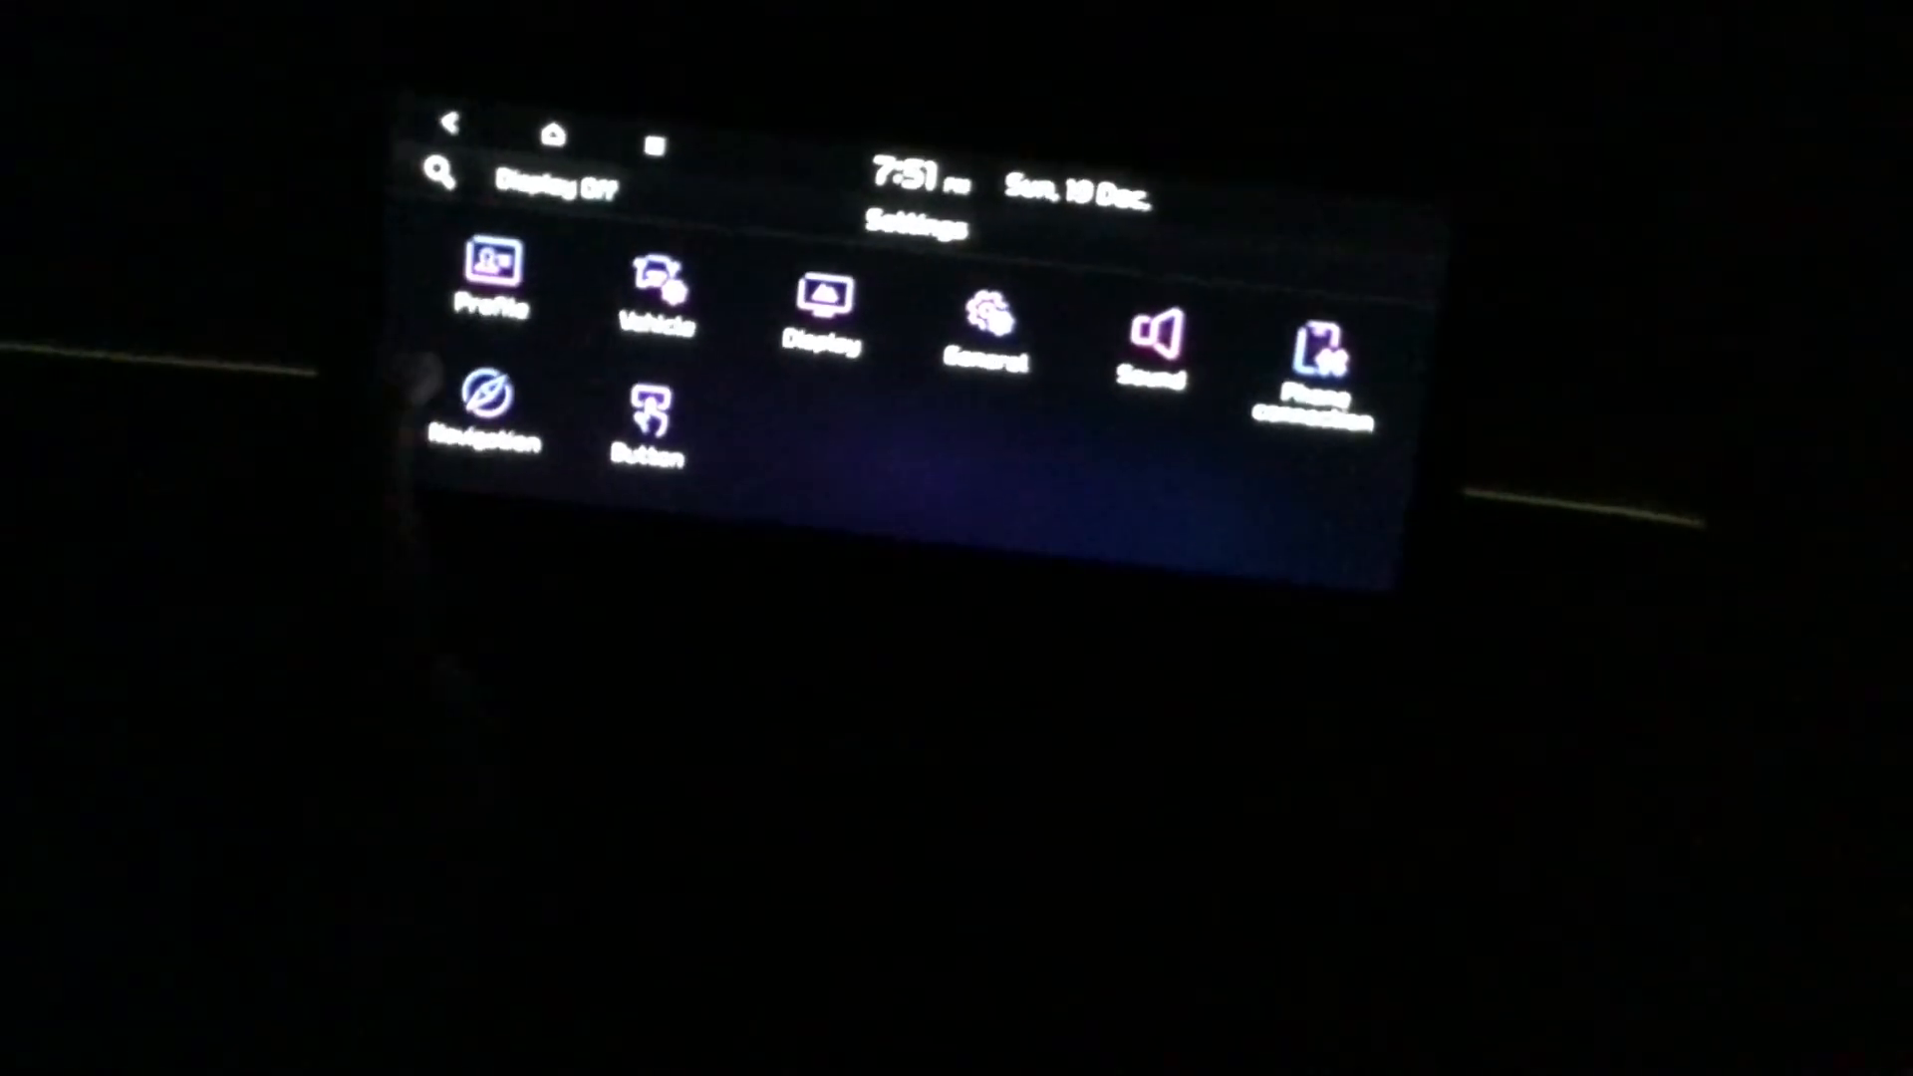